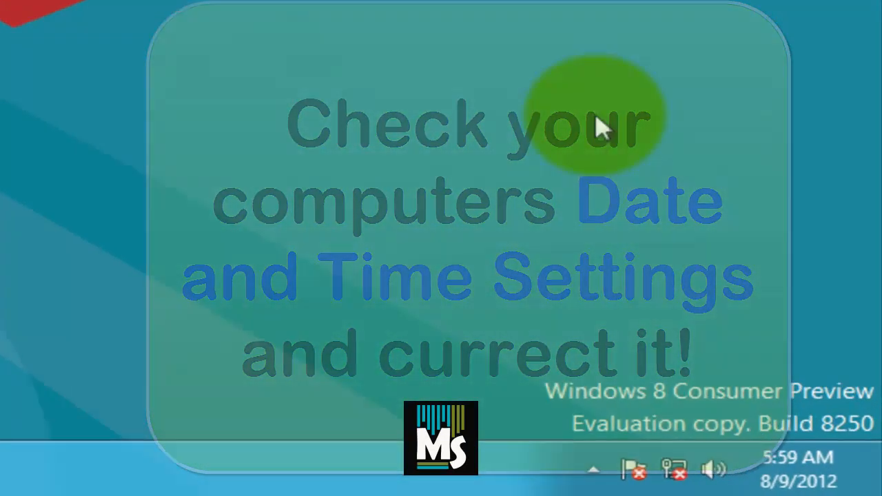
- Reach the Date and Time dialog from the taskbar clock via 'Change date and time settings'
{"action": "left_click", "coordinate": [796, 475]}
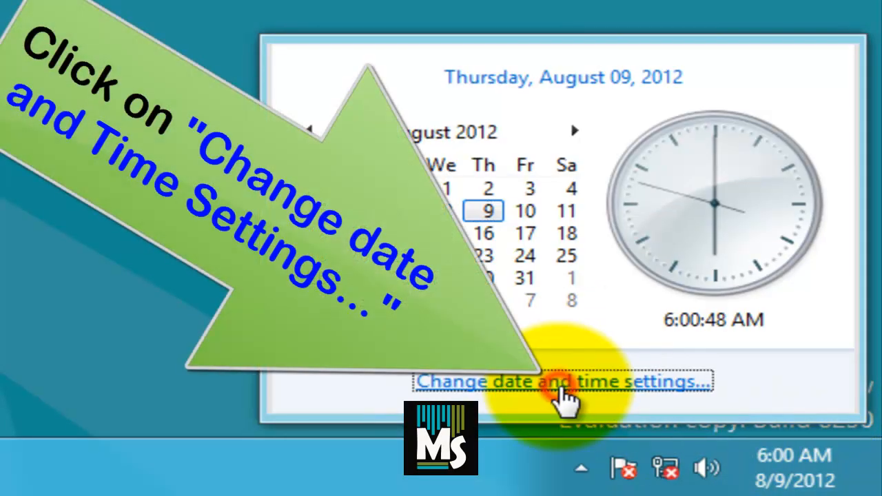
{"action": "left_click", "coordinate": [573, 380]}
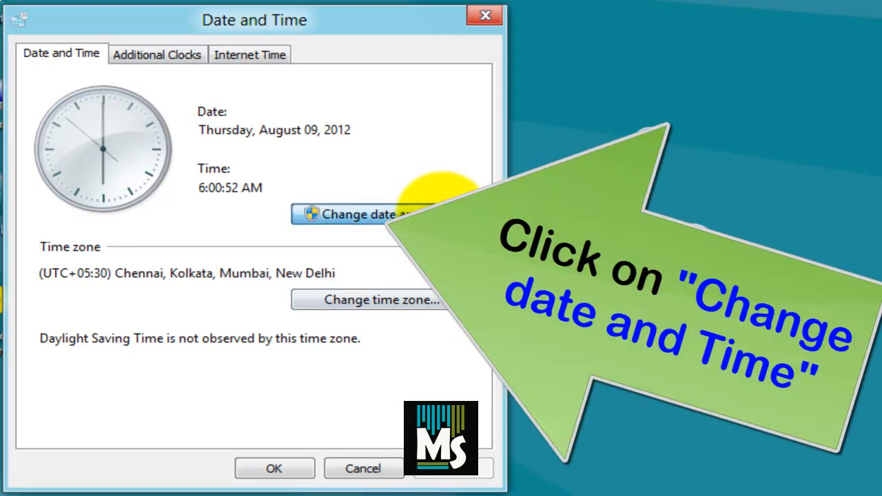
- Confirm the date and time as August 9, 2012, 6:01 AM with OK and return to the desktop
{"action": "left_click", "coordinate": [358, 215]}
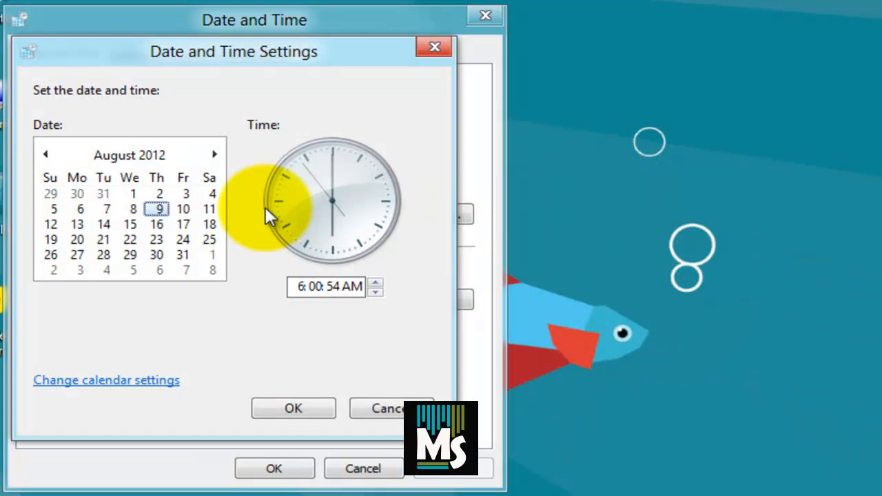
{"action": "mouse_move", "coordinate": [135, 186]}
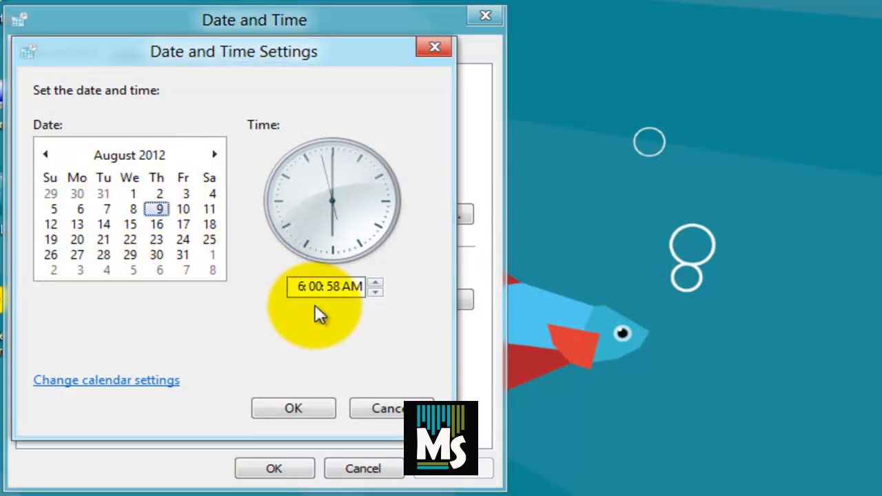
{"action": "left_click", "coordinate": [293, 408]}
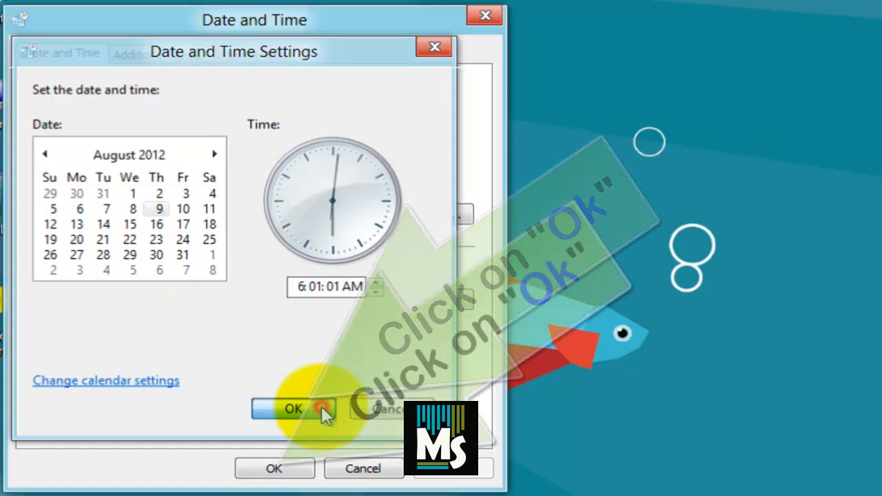
{"action": "left_click", "coordinate": [293, 409]}
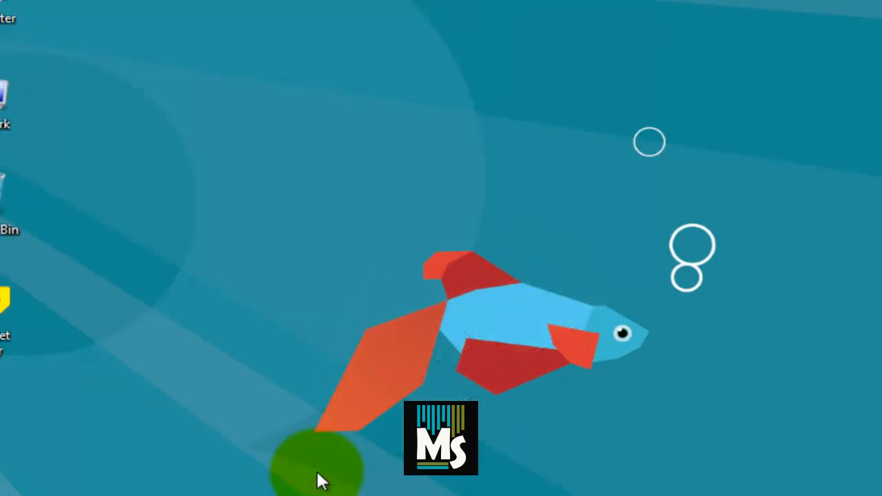